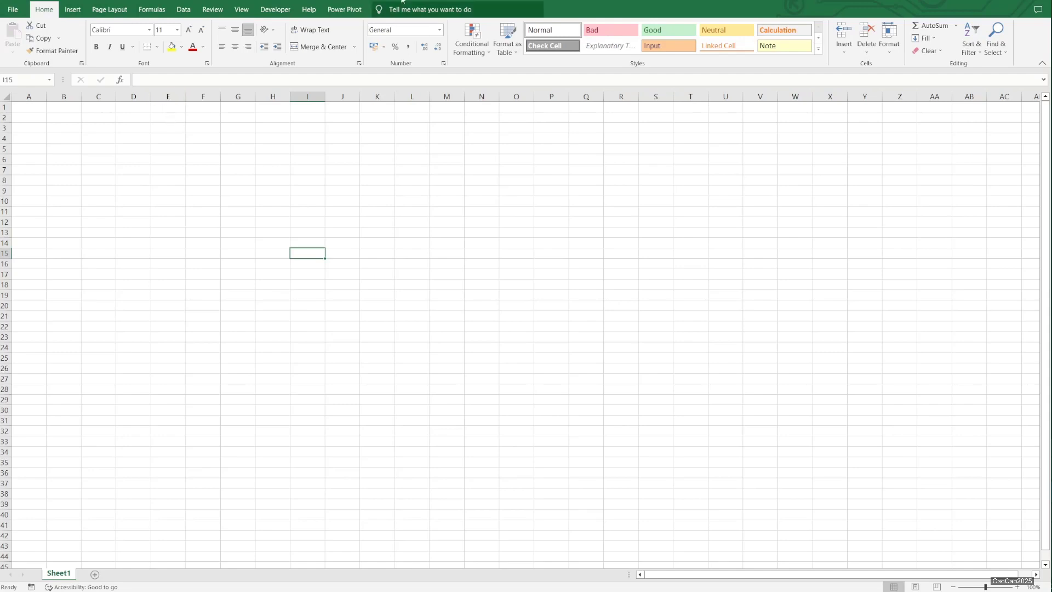
# Reach the Add-ins options page and choose COM Add-ins from the Manage list.
pyautogui.click(343, 10)
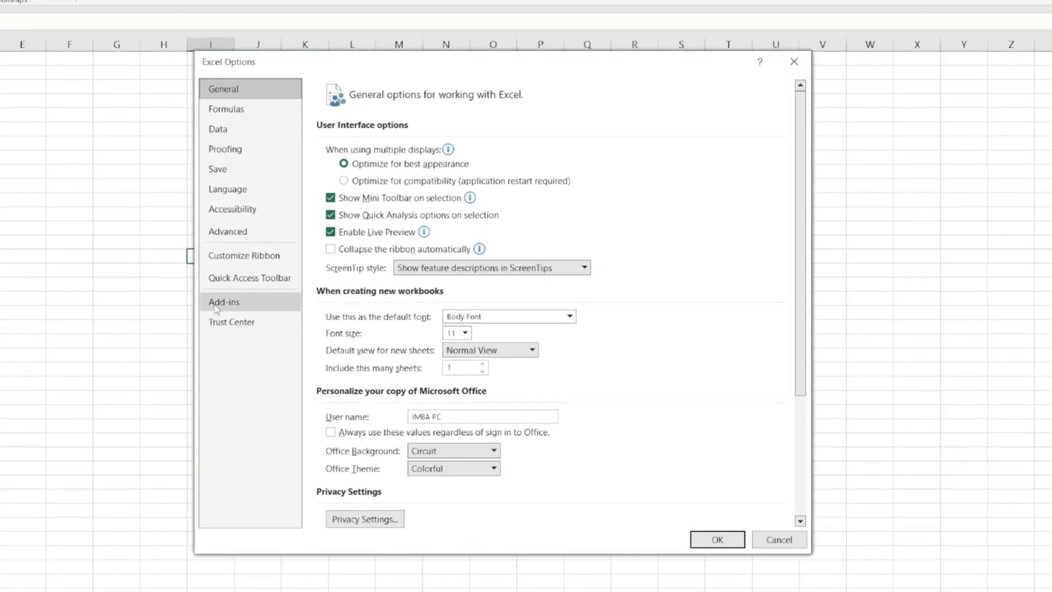
pyautogui.click(224, 302)
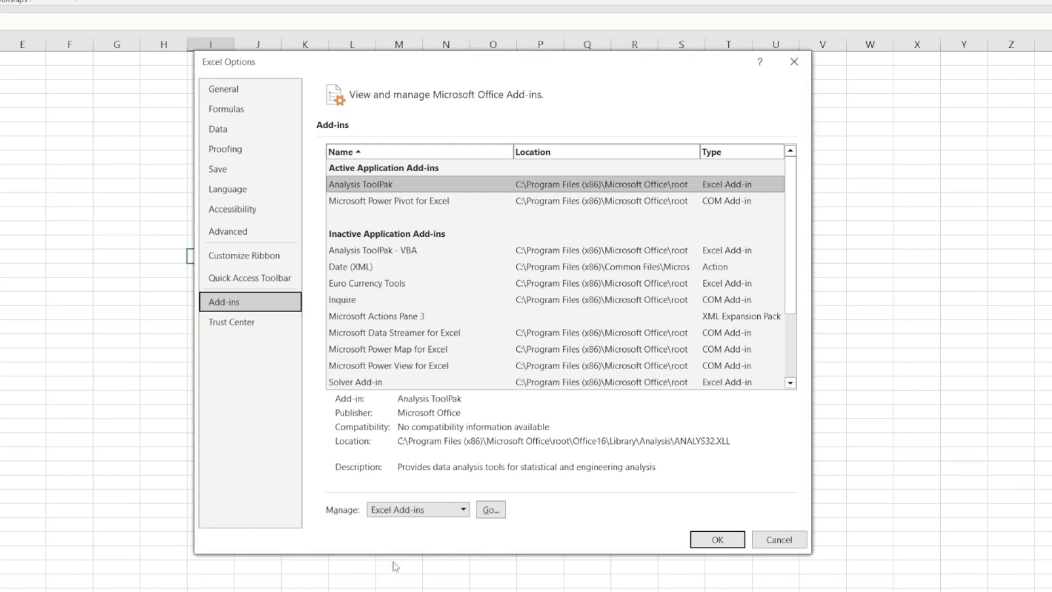
pyautogui.click(462, 510)
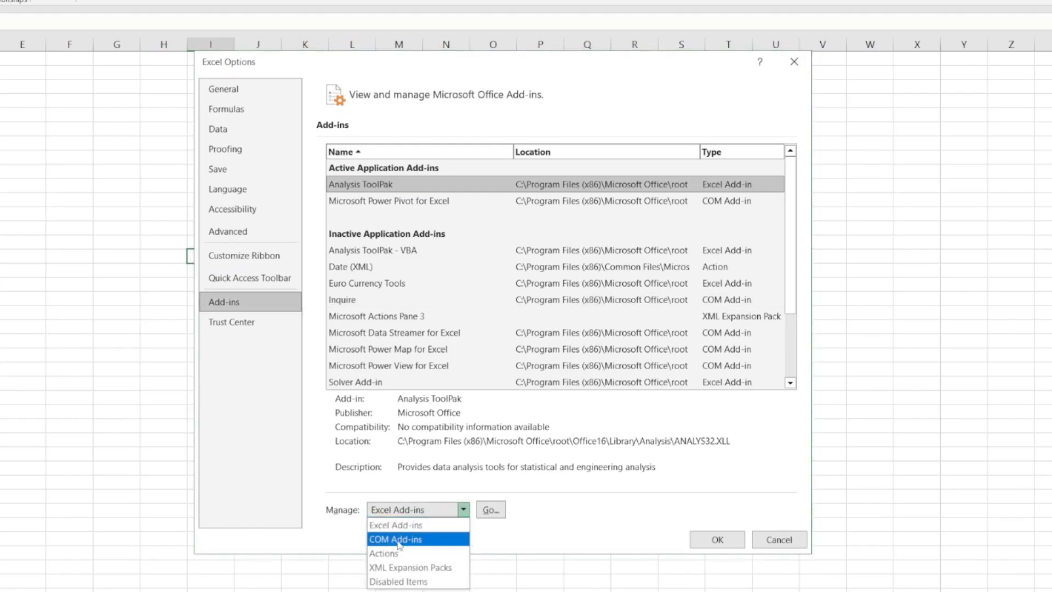
pyautogui.click(396, 539)
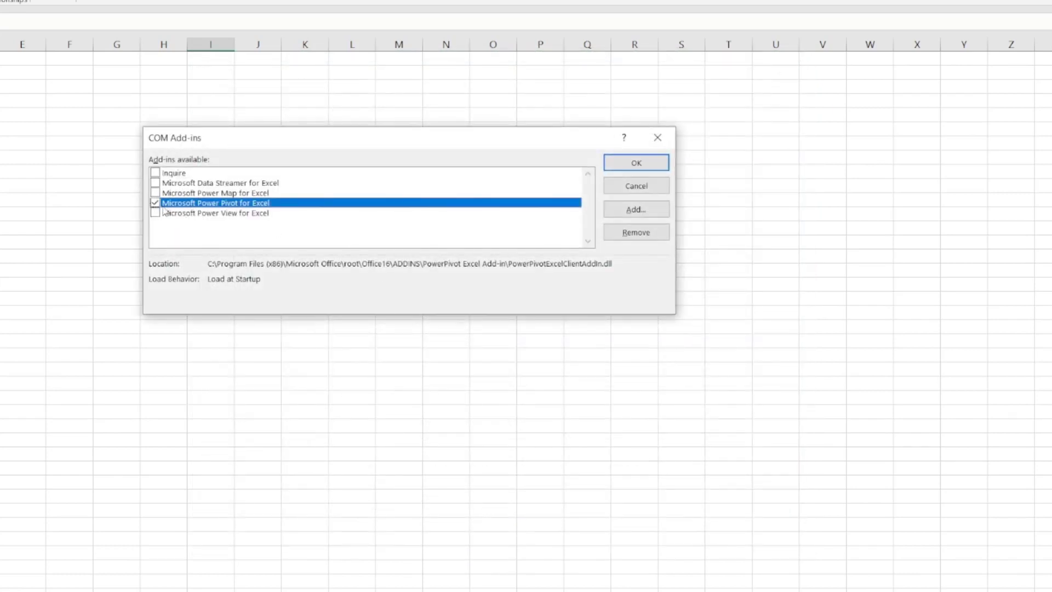
# Tick Microsoft Power Pivot for Excel in the COM Add-ins list and confirm, adding its ribbon tab.
pyautogui.click(154, 203)
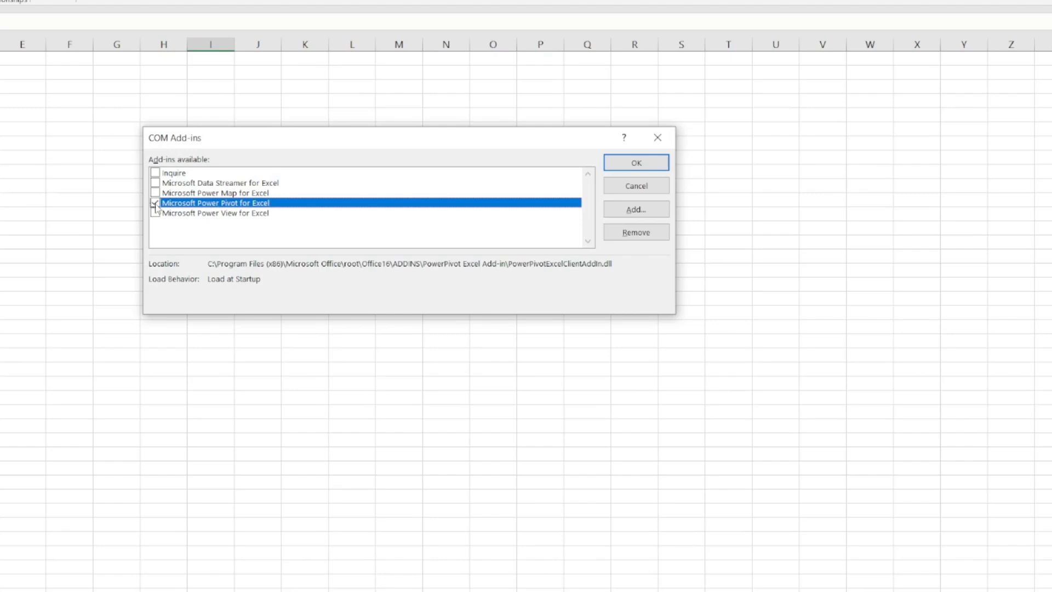
pyautogui.click(635, 162)
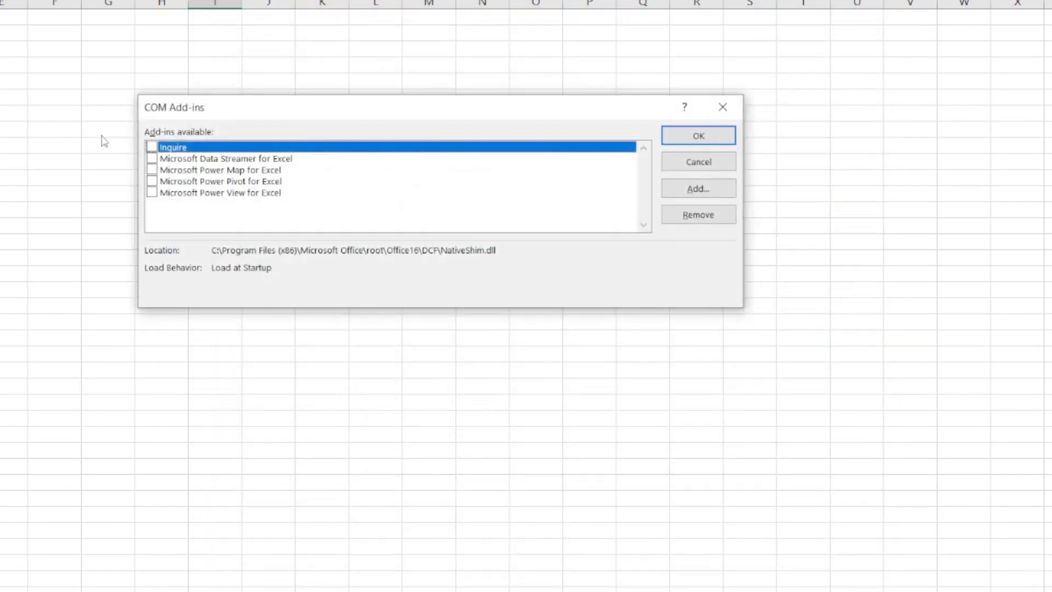
pyautogui.click(166, 184)
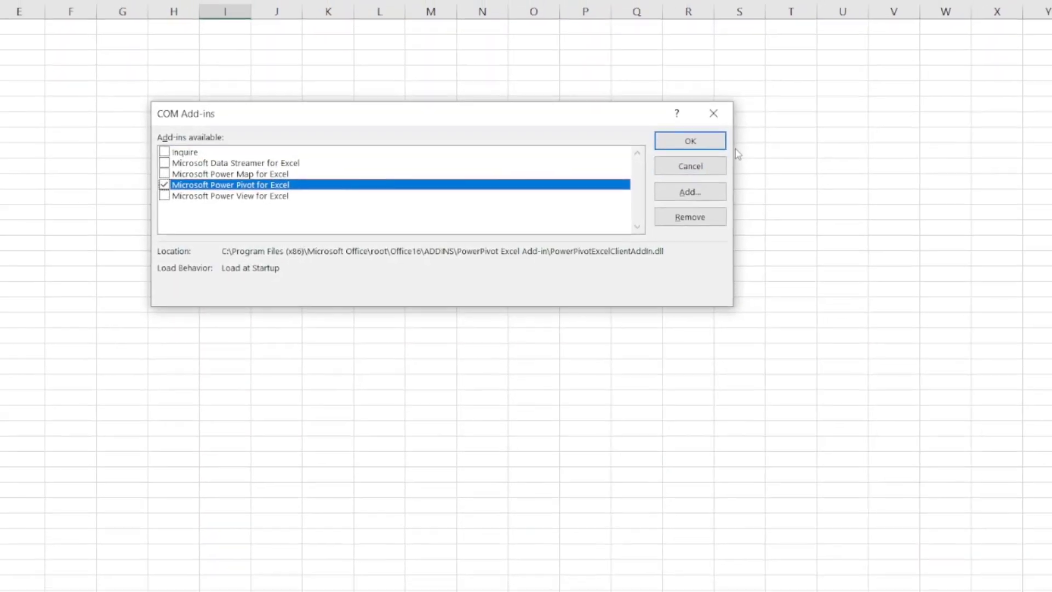
pyautogui.click(689, 141)
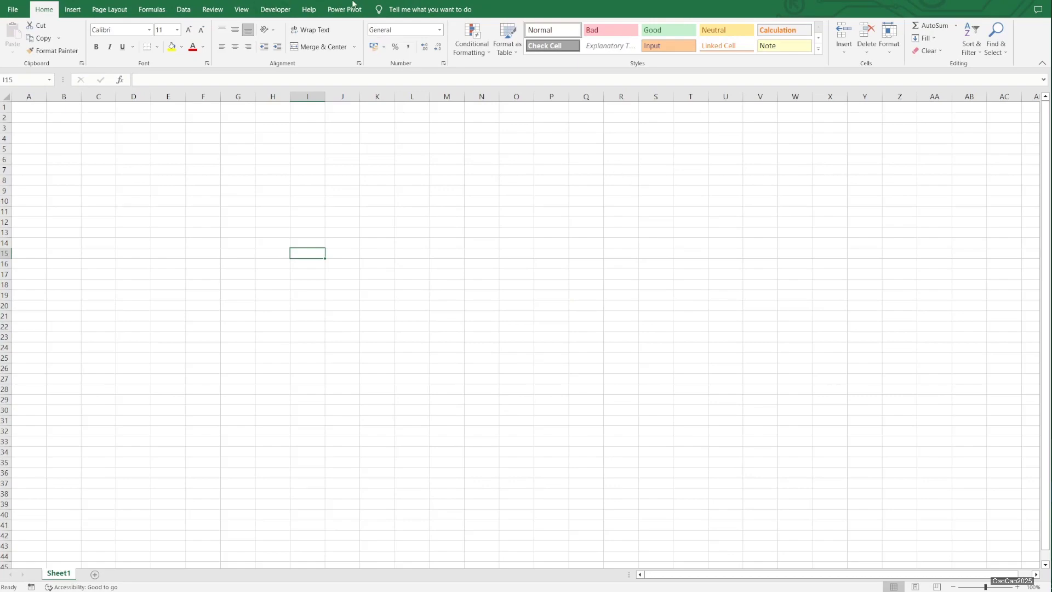
pyautogui.moveTo(276, 286)
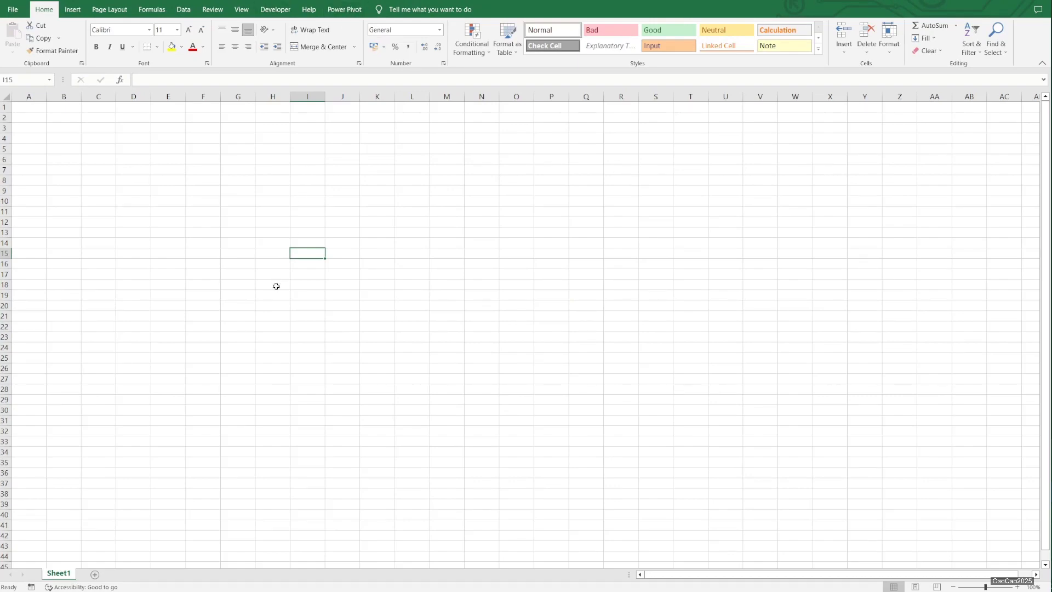